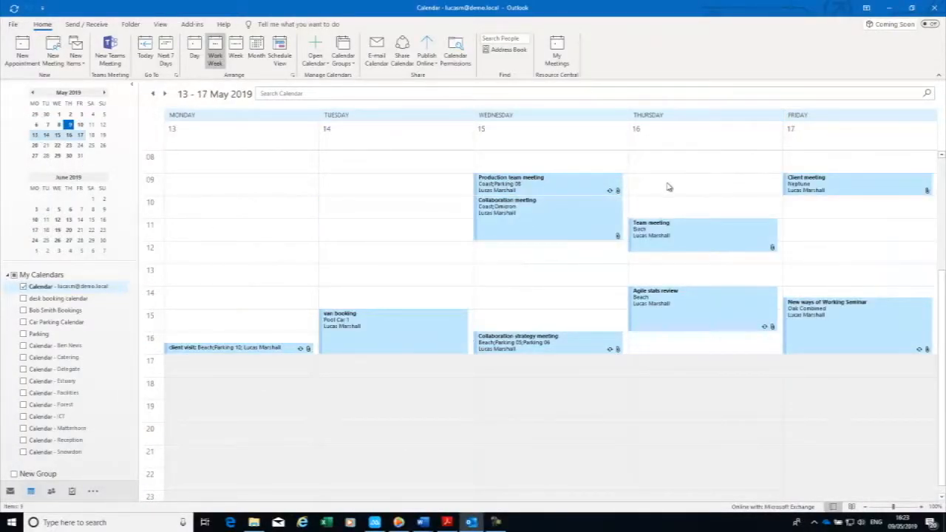
Step: Create a Thursday 16 May appointment titled Team meeting from 09:00 to 10:30
{"action": "left_click", "coordinate": [702, 179]}
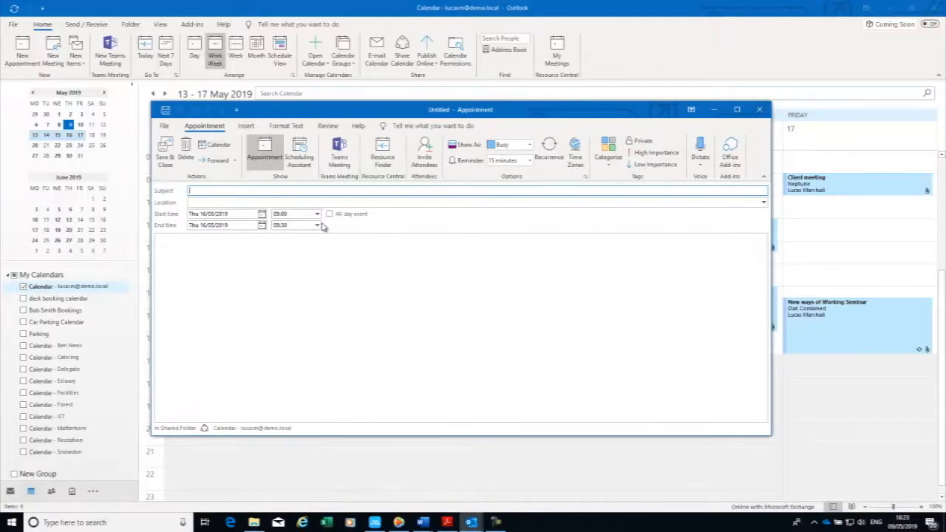
{"action": "left_click", "coordinate": [290, 225]}
{"action": "type", "text": "Team meeting"}
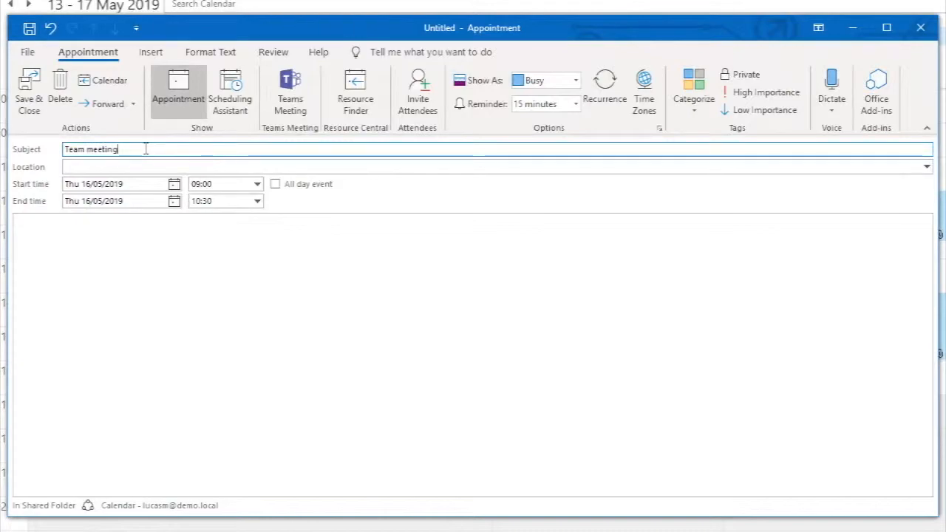
{"action": "left_click", "coordinate": [418, 93]}
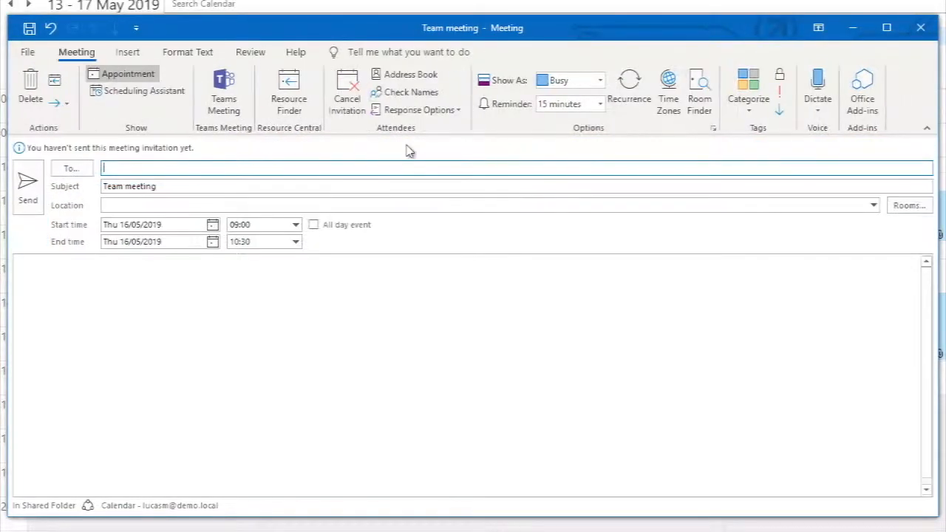
{"action": "type", "text": "c"}
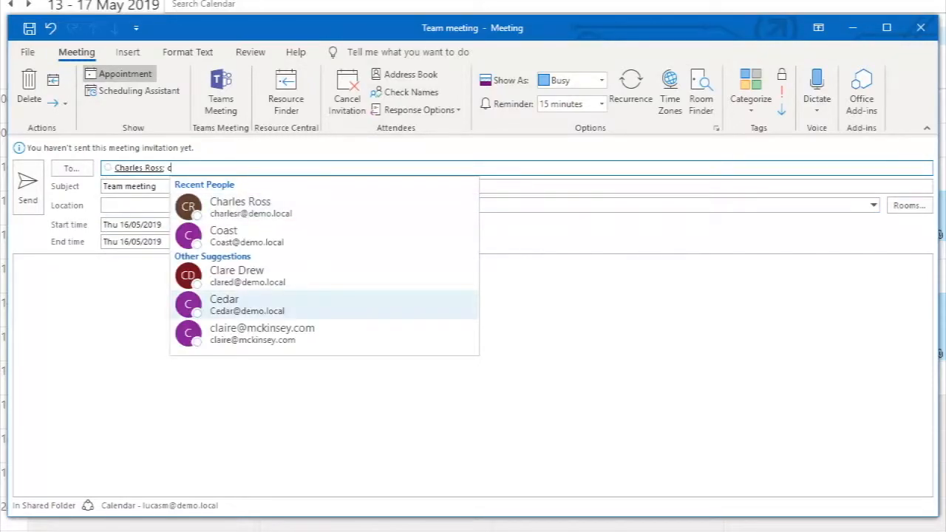
{"action": "left_click", "coordinate": [236, 275]}
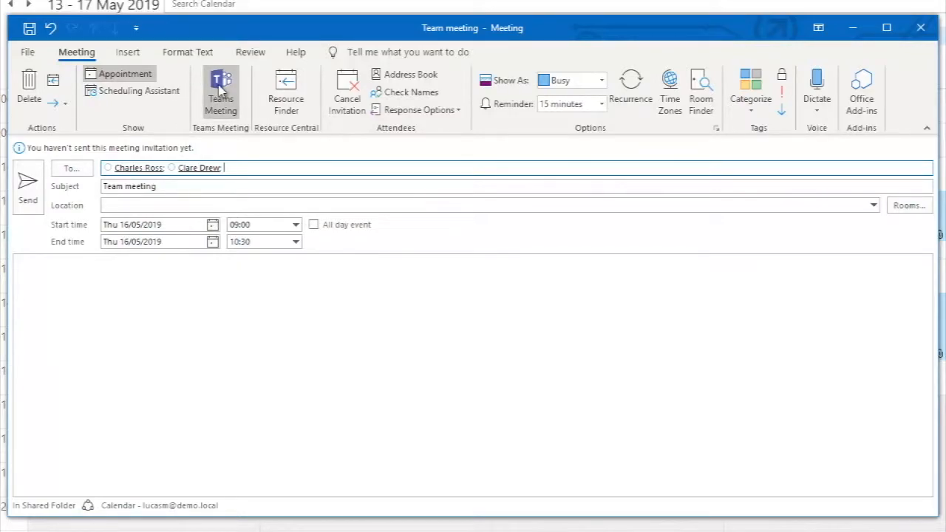
{"action": "left_click", "coordinate": [221, 91]}
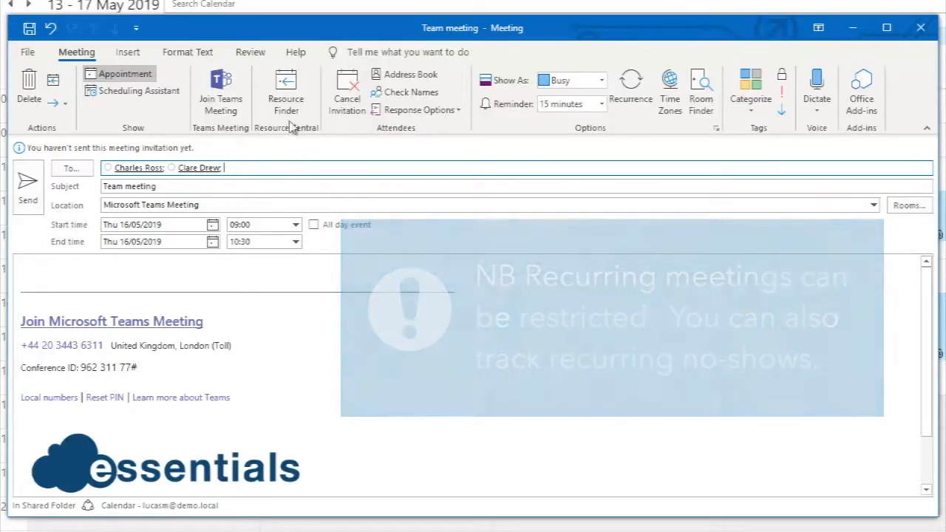
{"action": "mouse_move", "coordinate": [286, 89]}
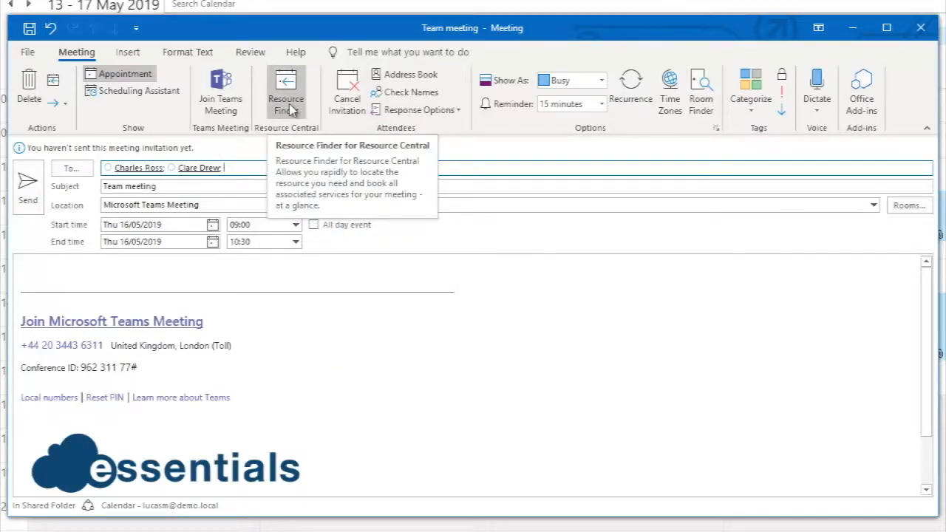
Step: In Resource Finder, filter to Bristol Channel Court floor 1 and tick the Ash room
{"action": "left_click", "coordinate": [286, 89]}
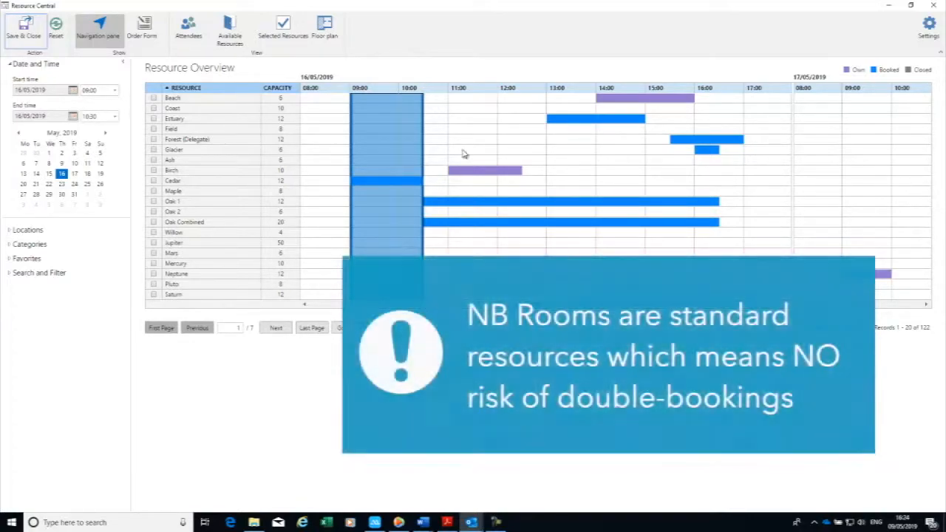
{"action": "left_click", "coordinate": [28, 230]}
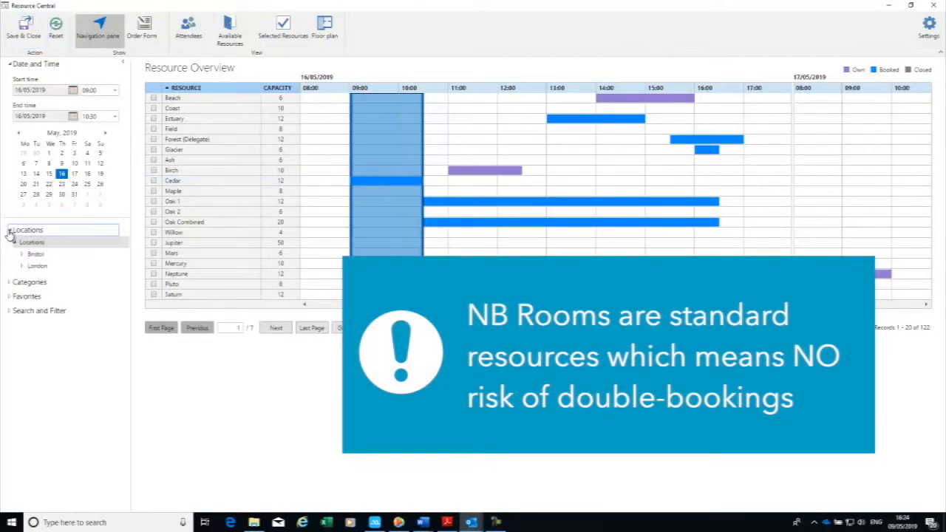
{"action": "left_click", "coordinate": [22, 253]}
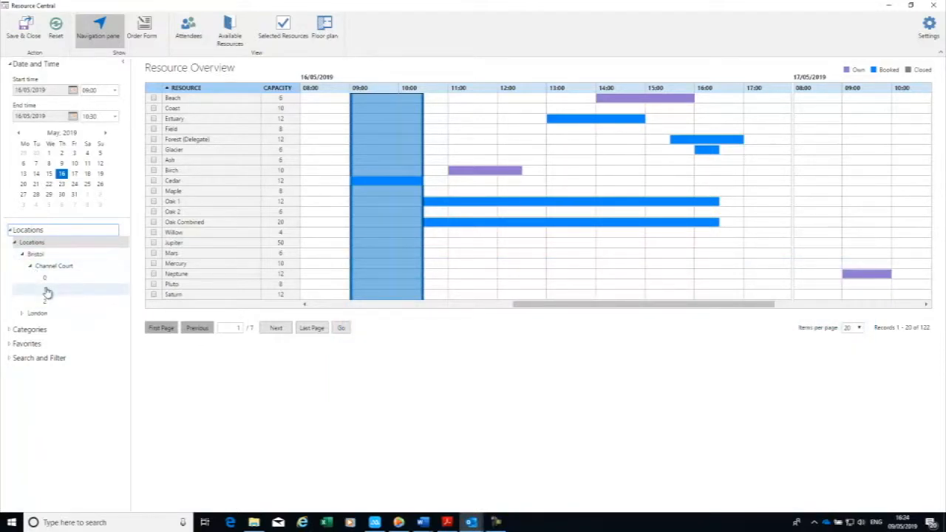
{"action": "left_click", "coordinate": [45, 288]}
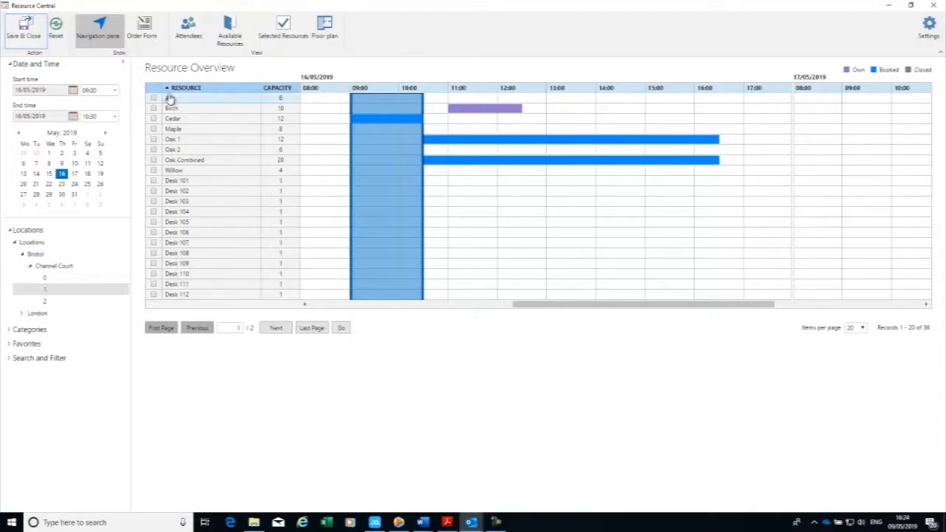
{"action": "left_click", "coordinate": [172, 97]}
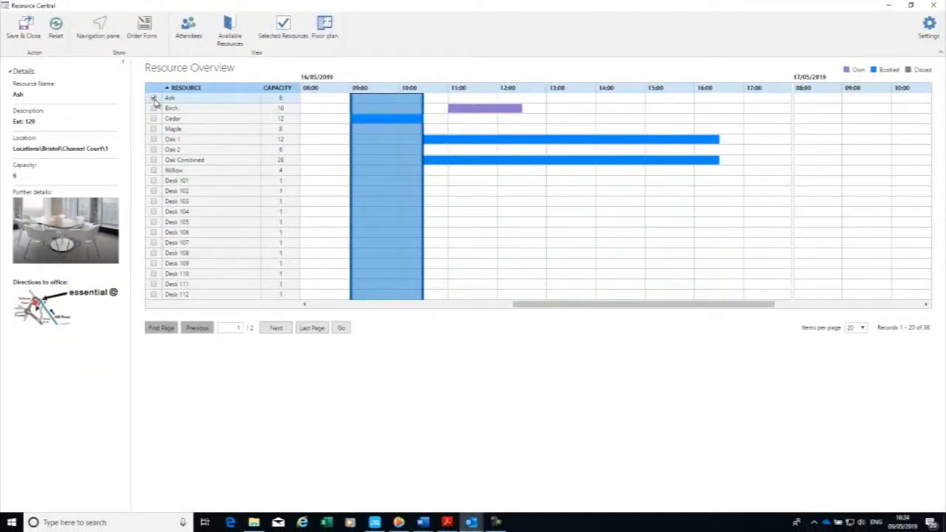
Step: Review attendee availability and save the Ash room booking into the invitation
{"action": "left_click", "coordinate": [188, 30]}
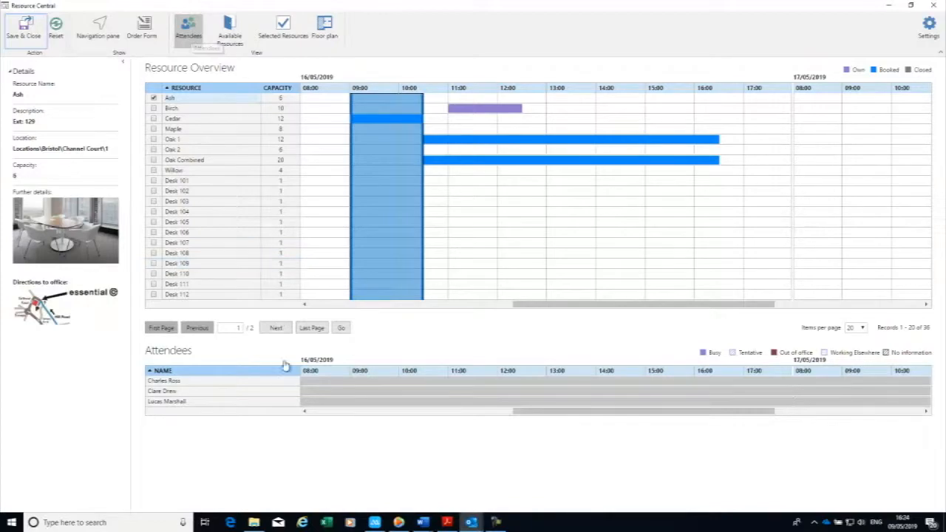
{"action": "mouse_move", "coordinate": [338, 392]}
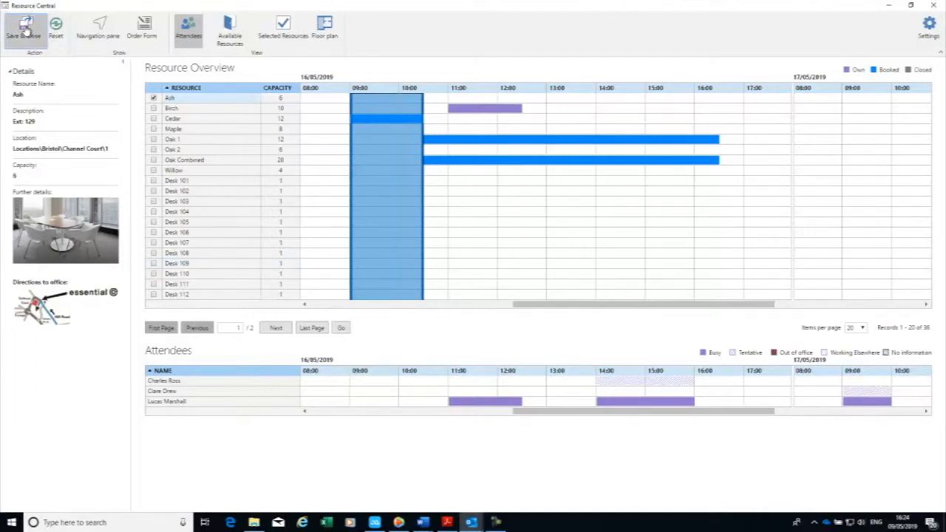
{"action": "left_click", "coordinate": [24, 30]}
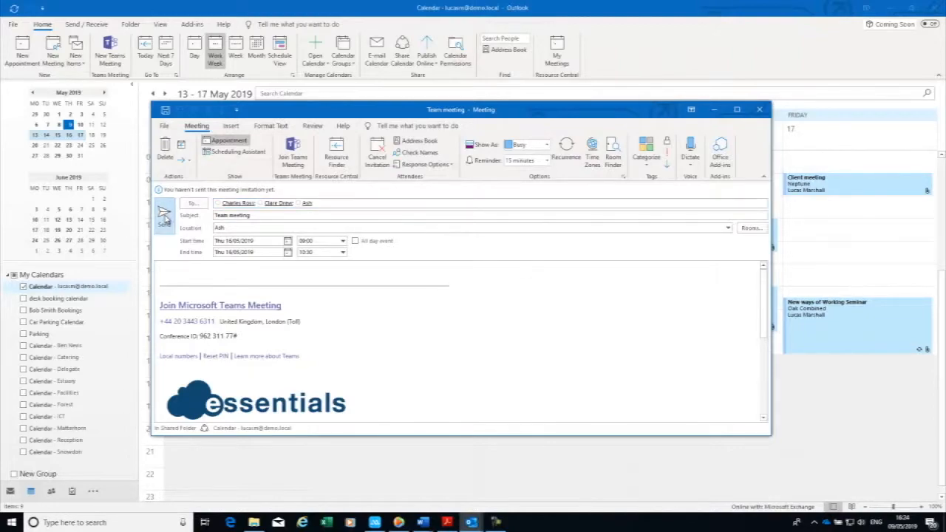
Step: Send the invitation and open the New Reservation of Ash email in the inbox
{"action": "left_click", "coordinate": [760, 109]}
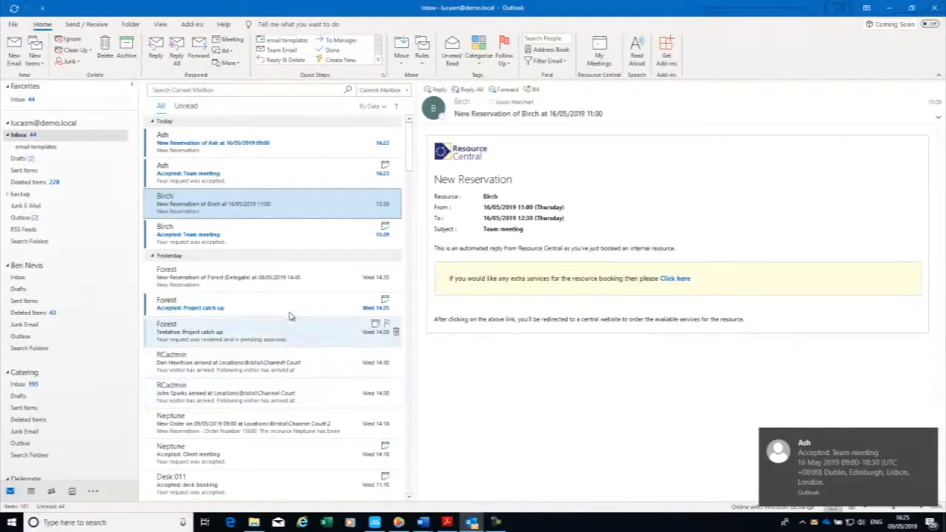
{"action": "left_click", "coordinate": [214, 143]}
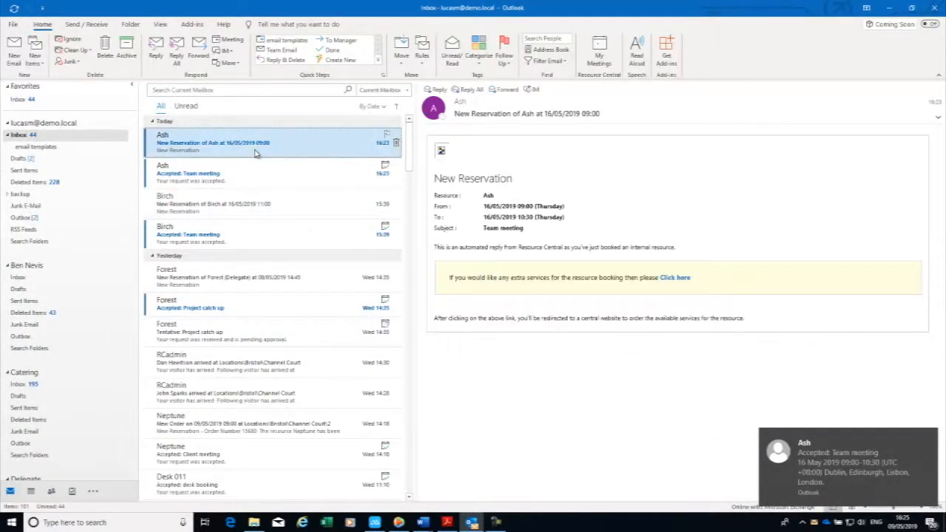